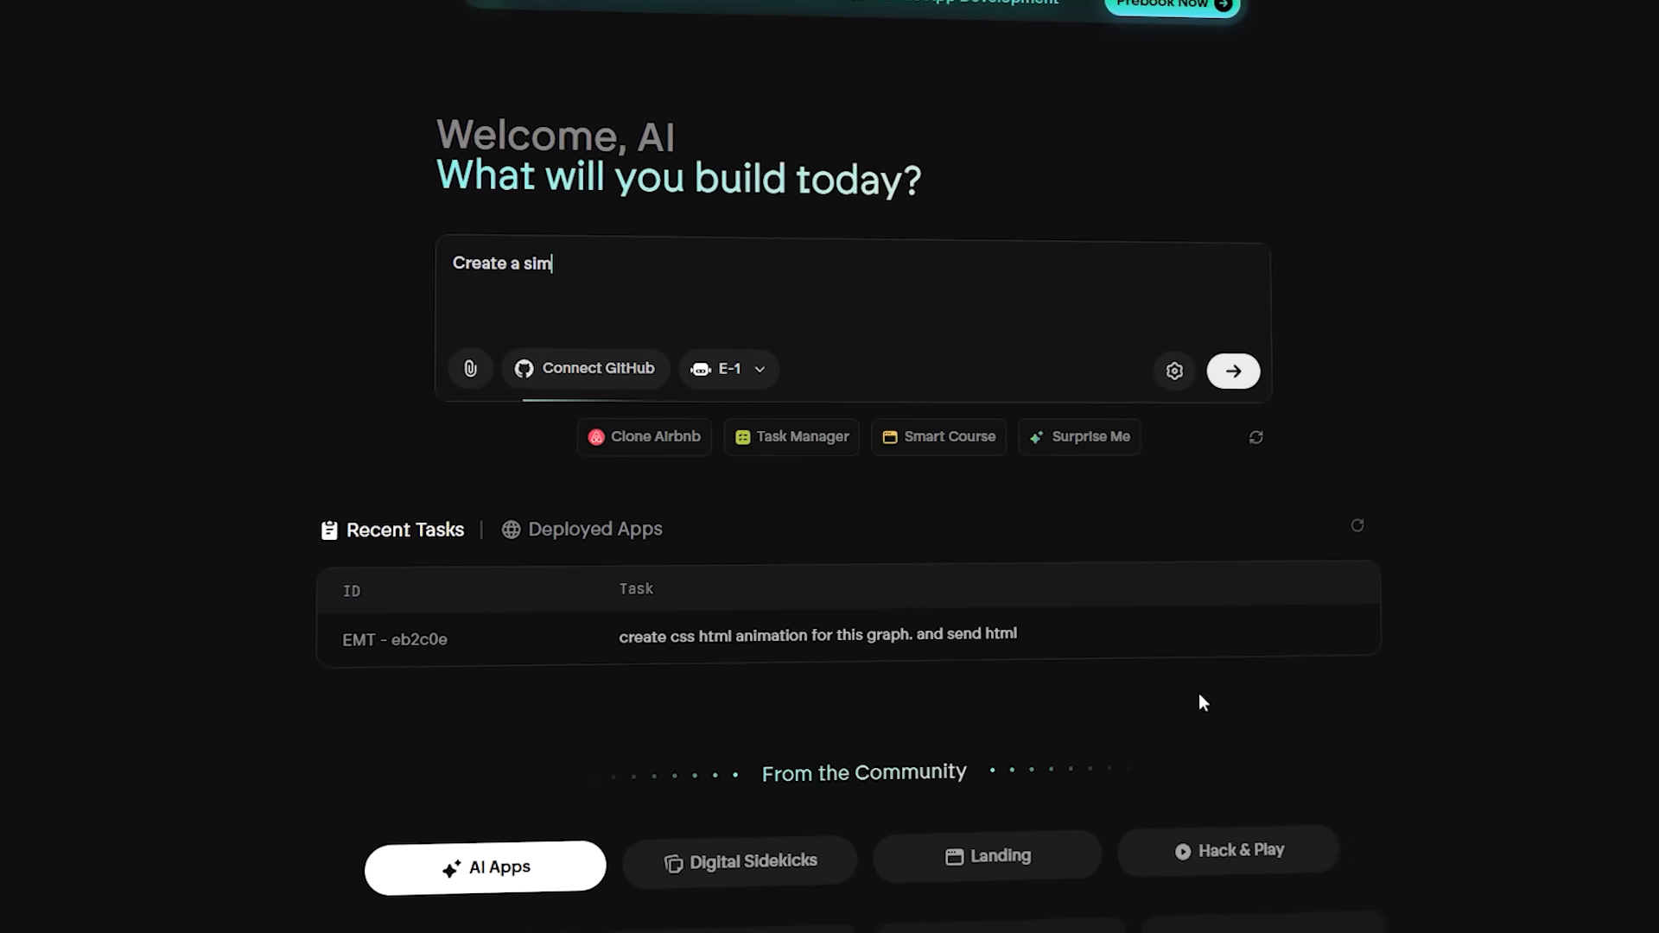
Step: Submit the Snake game request with answers: classic retro look, pause and game-over screens, classic size
left_click(1232, 369)
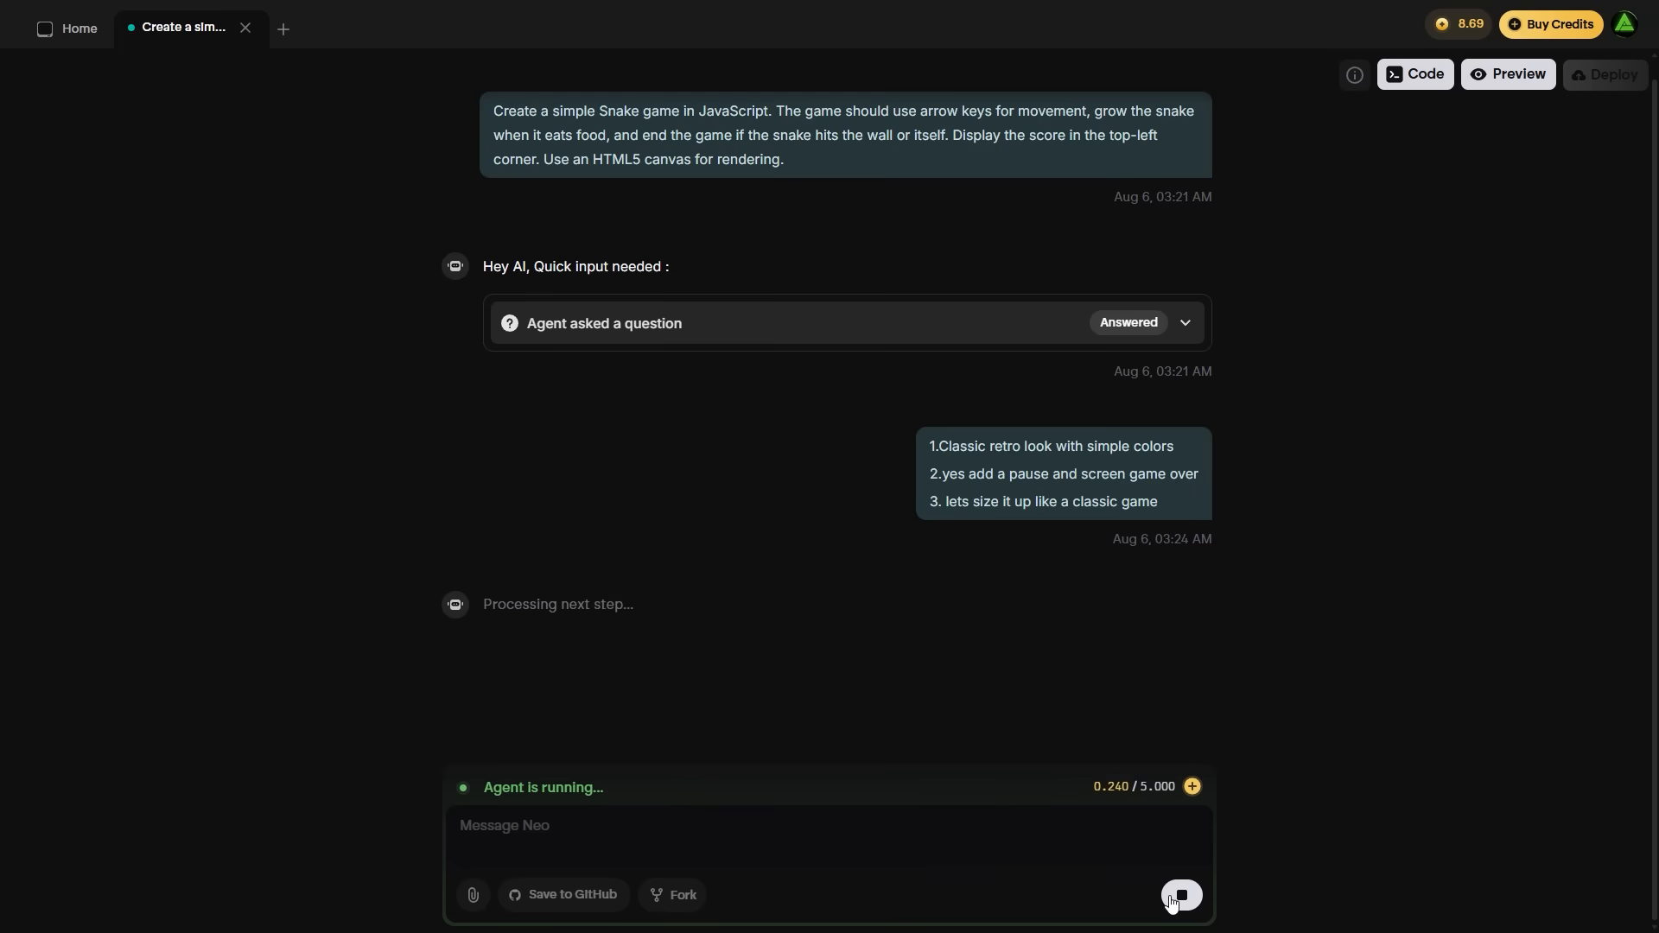
Step: Review the agent's chat log as it plans, creates two files and runs the test script
left_click(1515, 74)
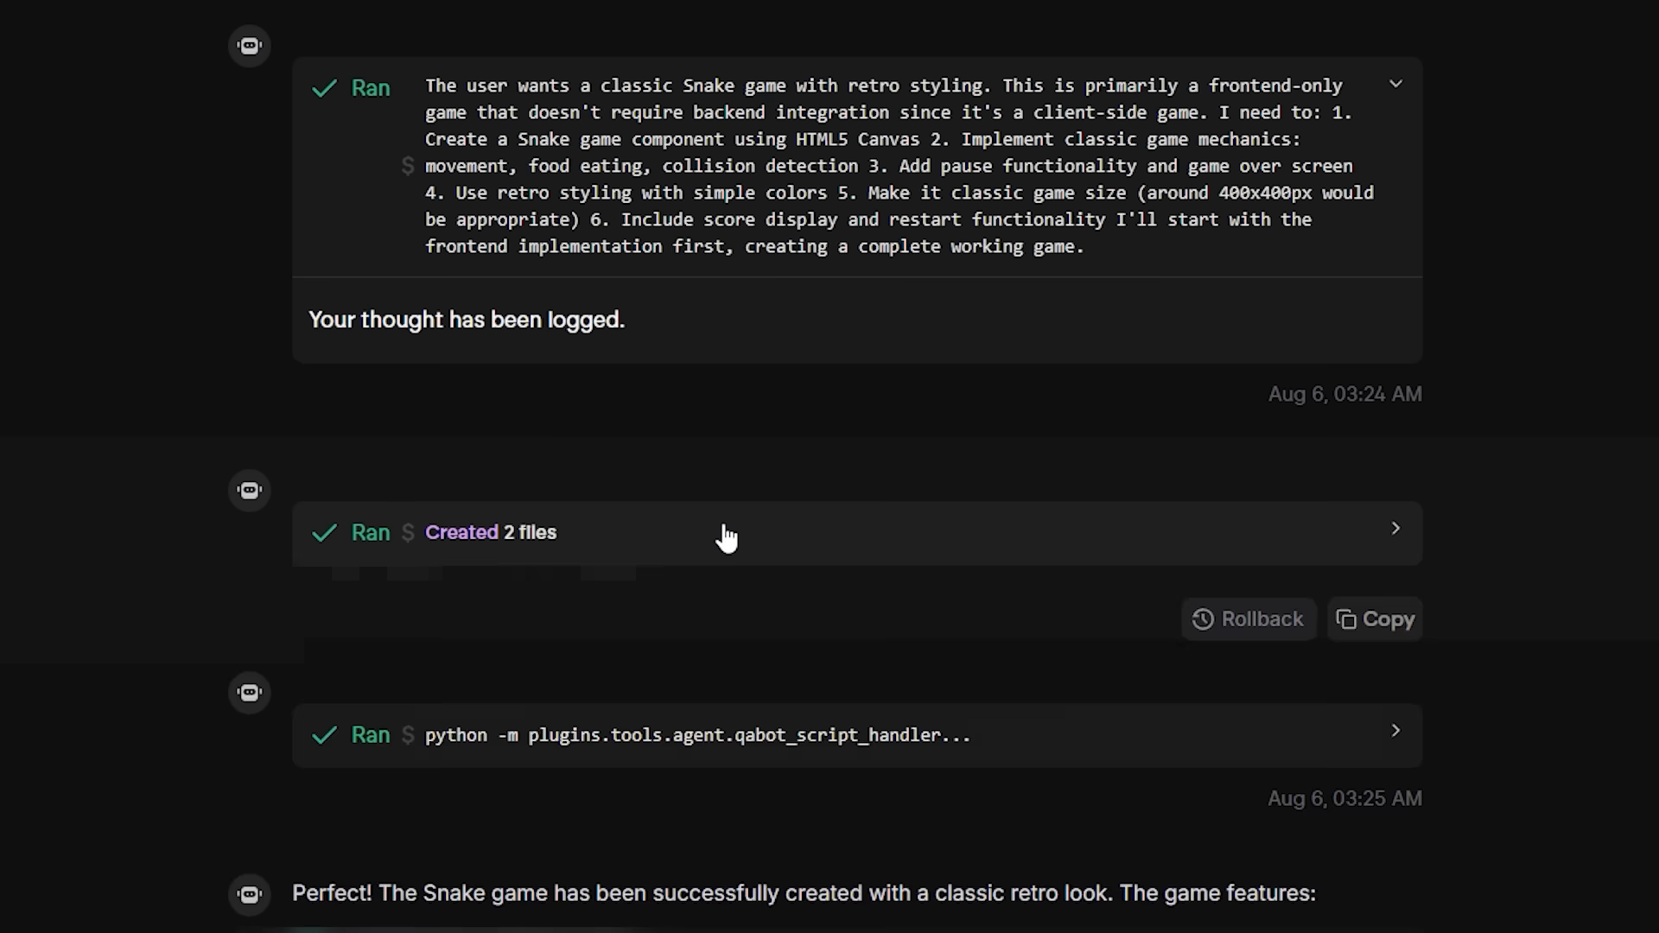
Step: Expand the created SnakeGame.js and App.js files, then show the Snake game's start screen in App Preview
left_click(726, 532)
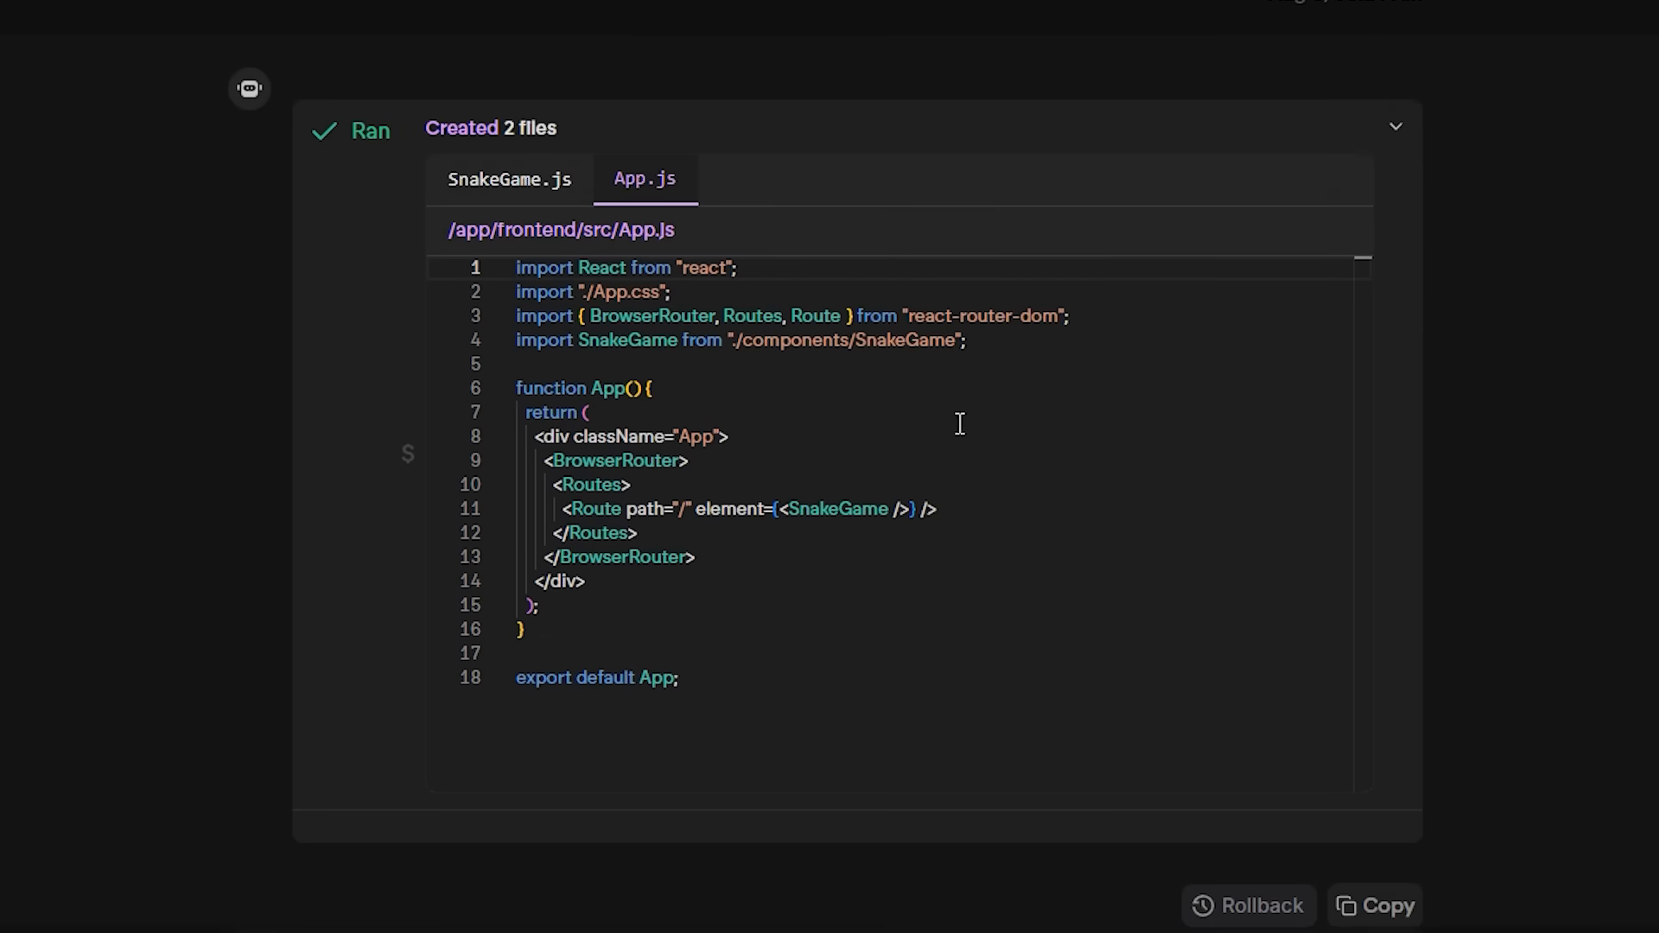
left_click(508, 178)
type("add voice")
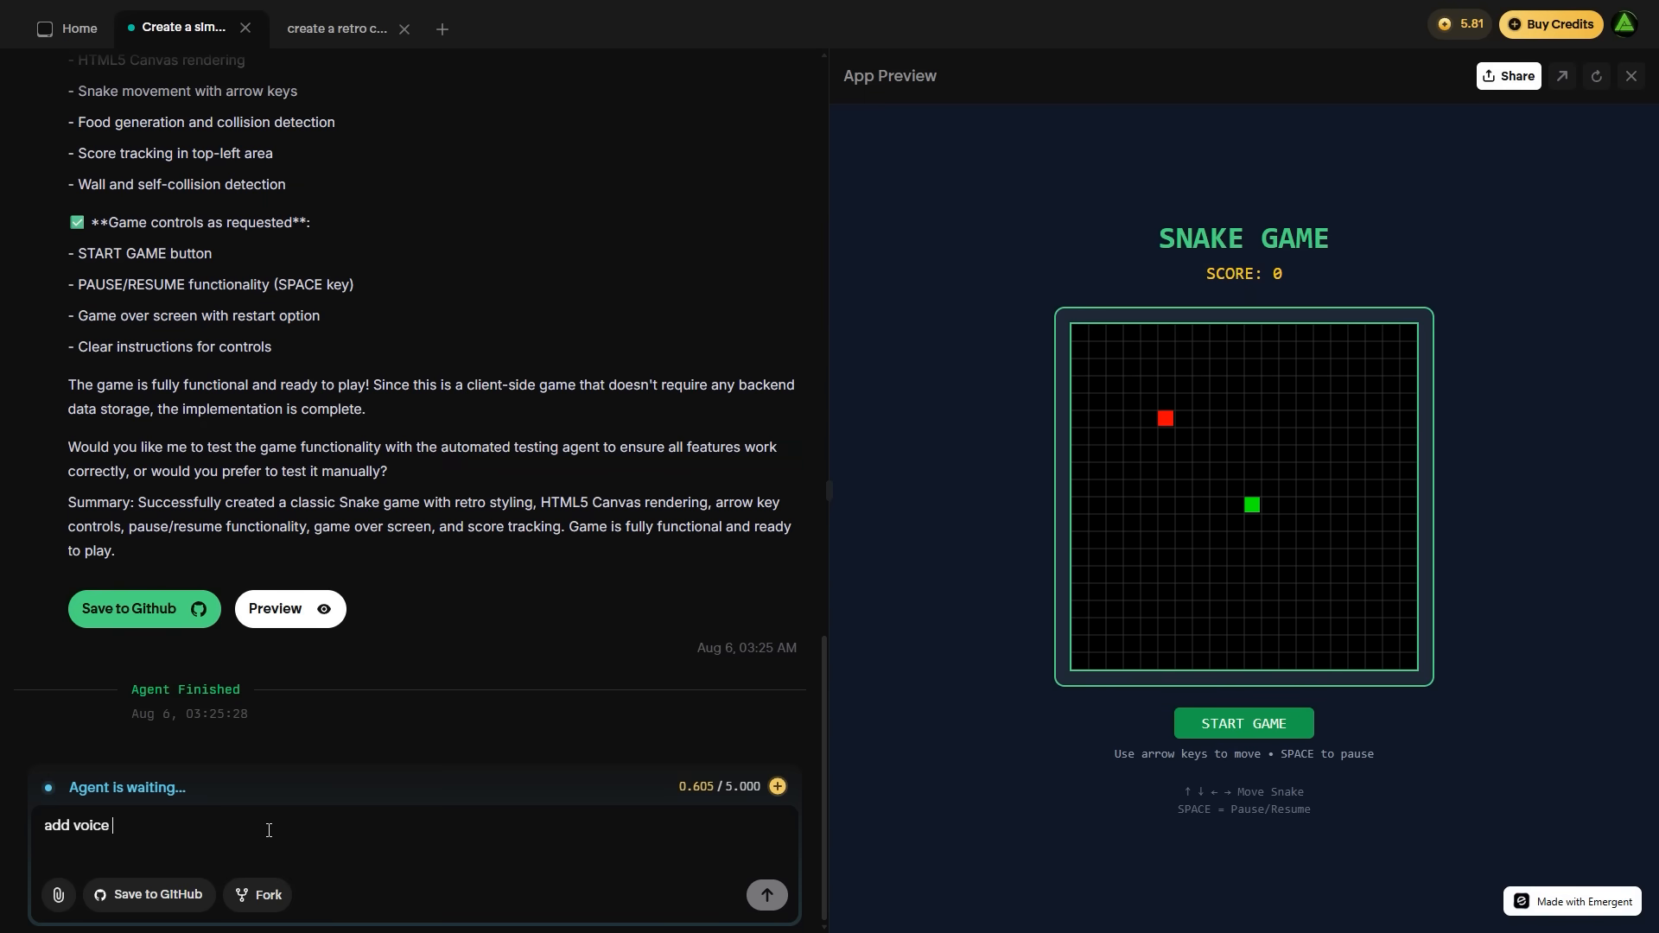
Step: Write the co-founder Tinder app prompt: users swipe on profiles based on skills, startup interests and values
type("command co")
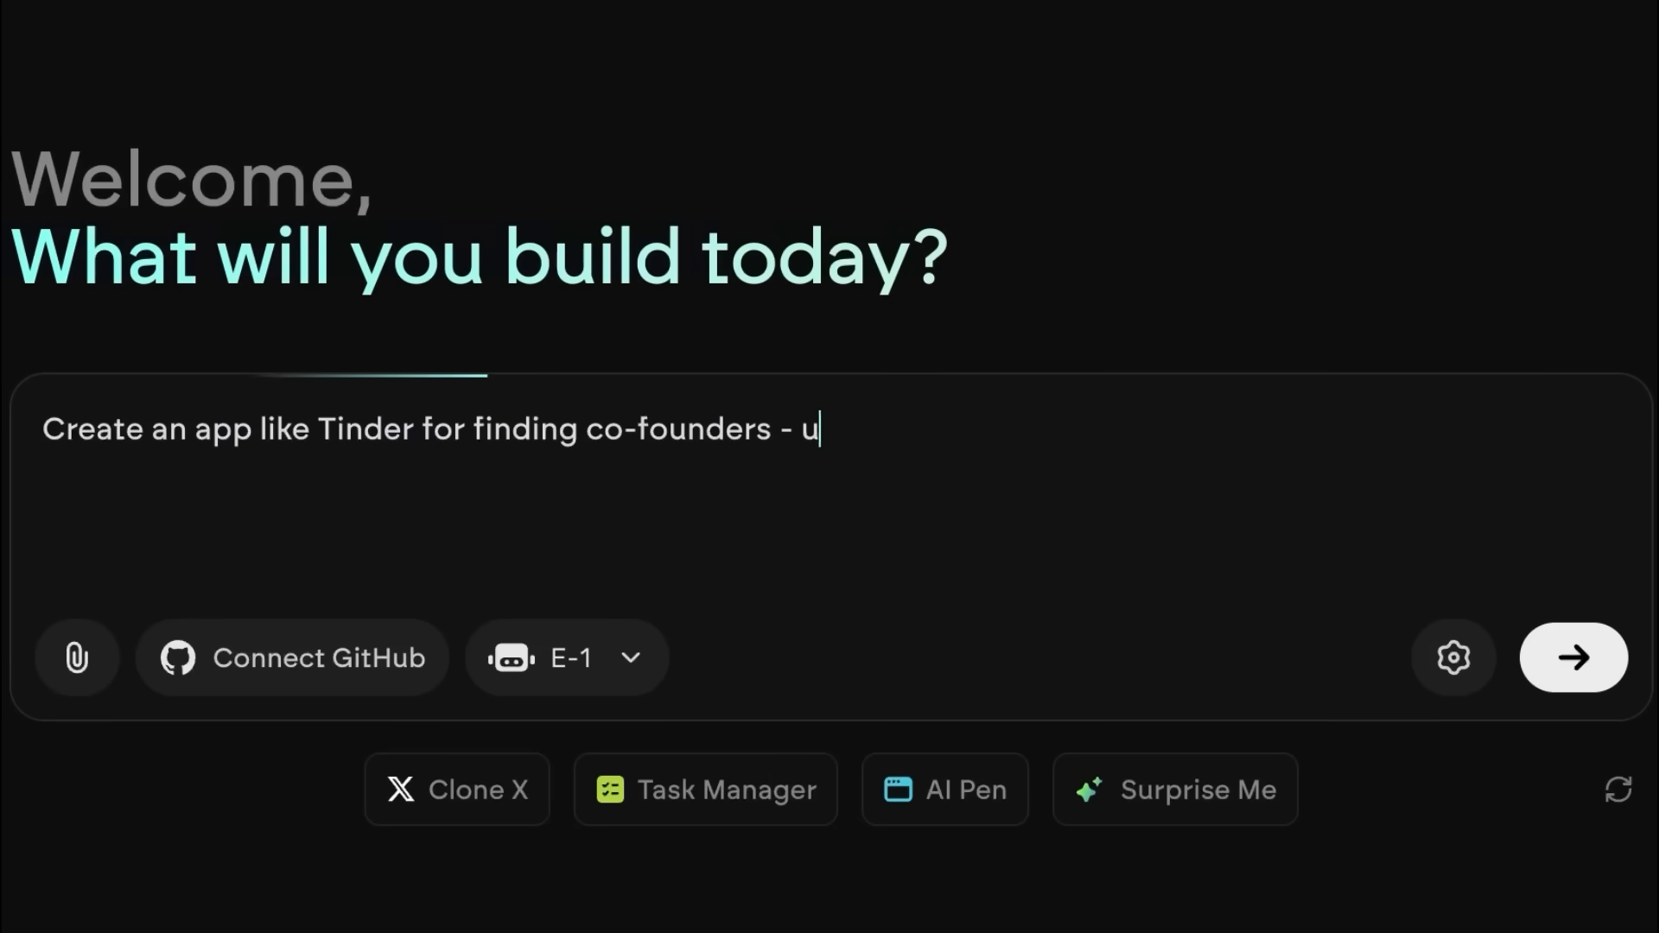
type("sers swipe on profiles based on skills , startup interests, and values")
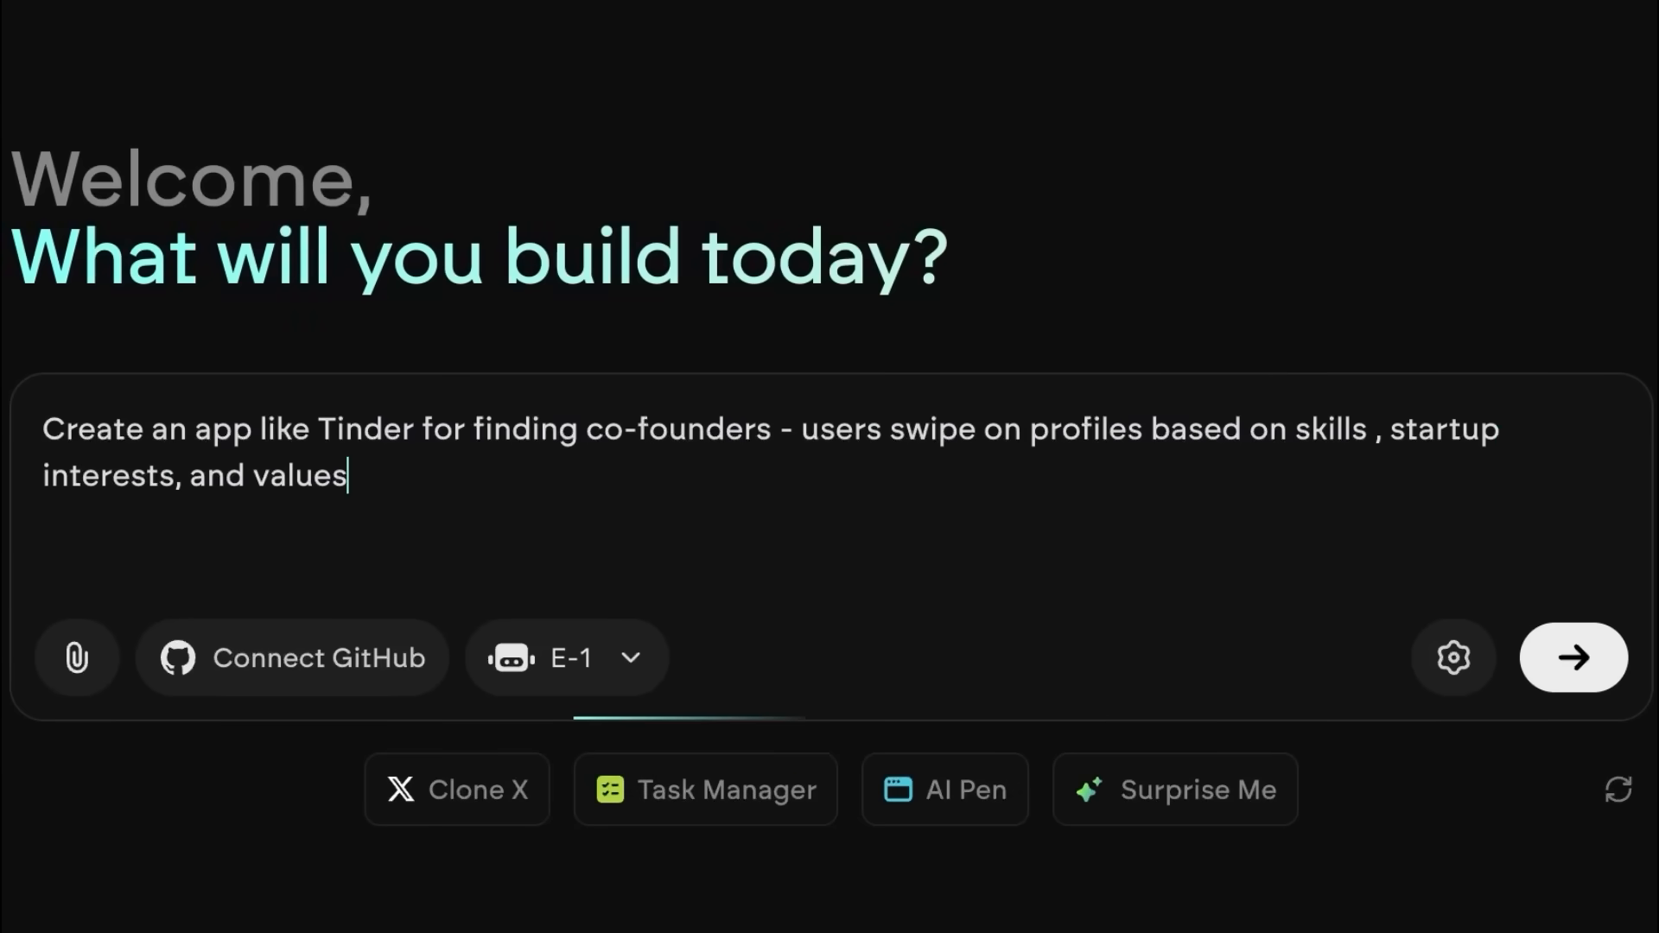